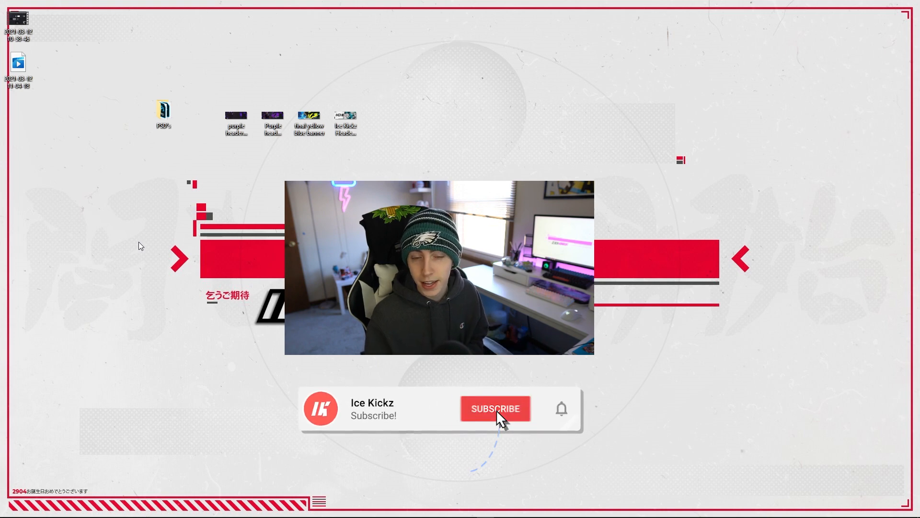
Open the PSD's folder from the desktop in File Explorer
click(495, 408)
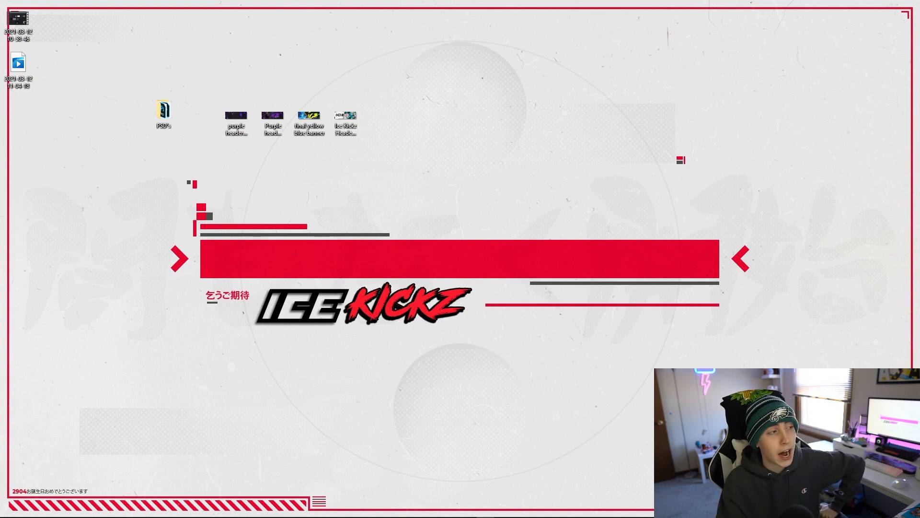
click(163, 113)
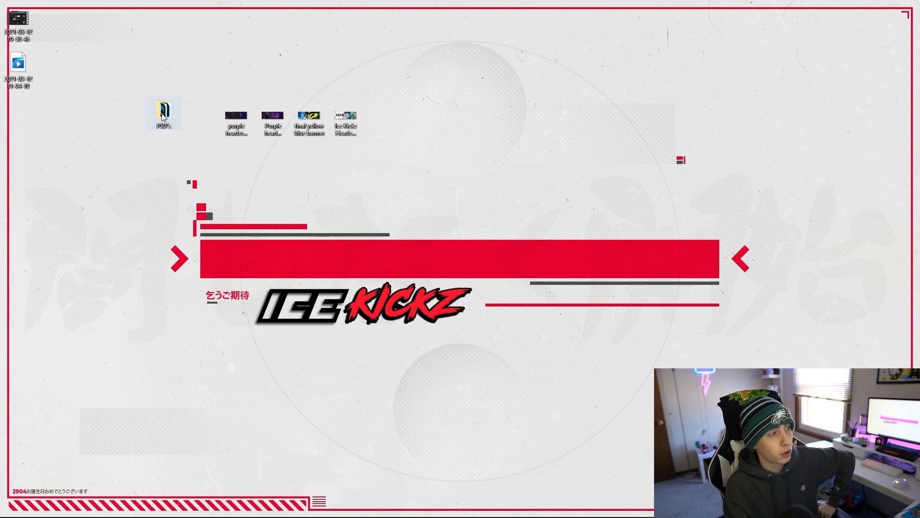
double_click(163, 111)
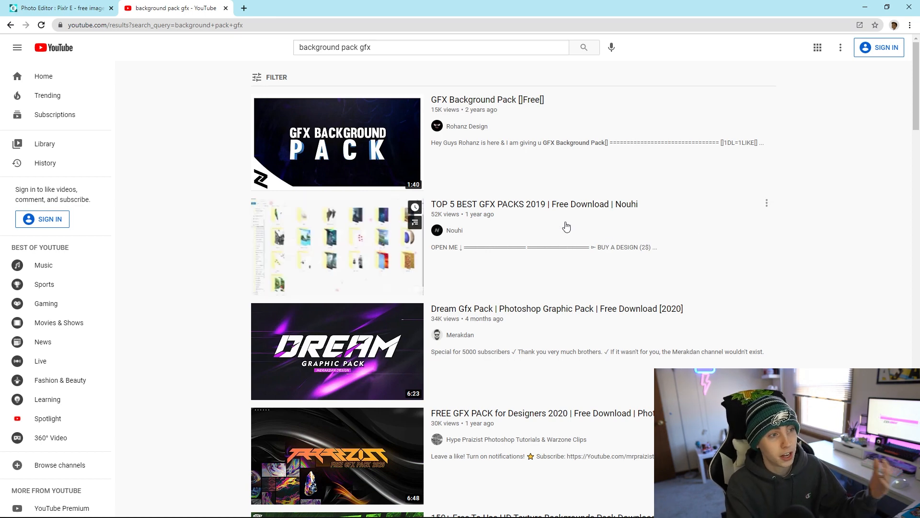
scroll(down, 3)
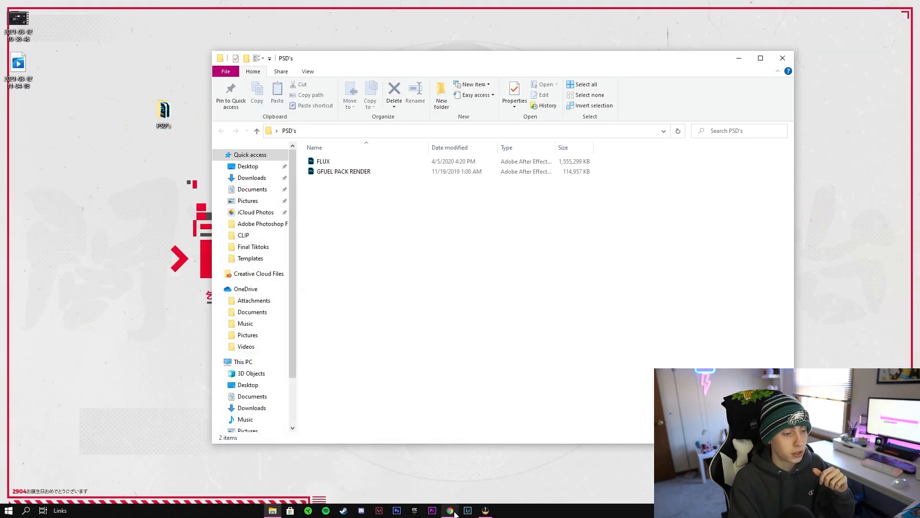
Load the GFUEL PACK RENDER PSD into Pixlr E via Open Image
click(449, 510)
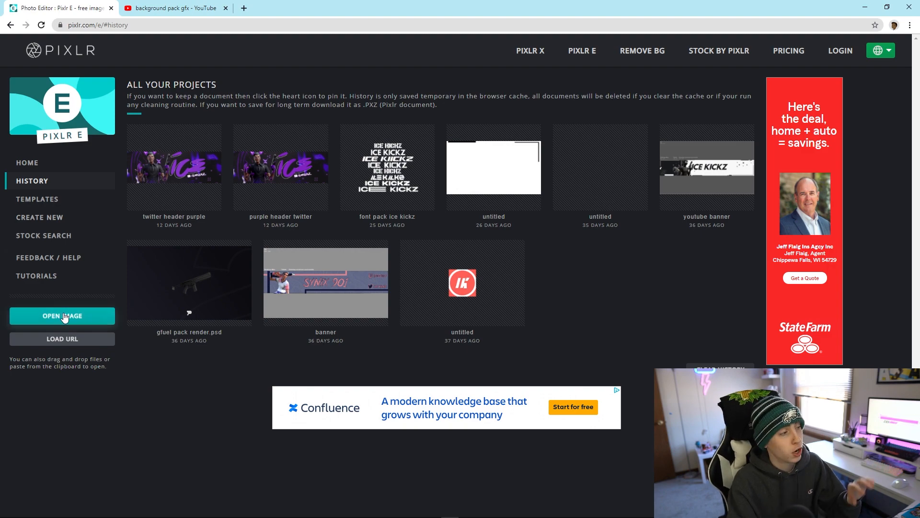
click(62, 316)
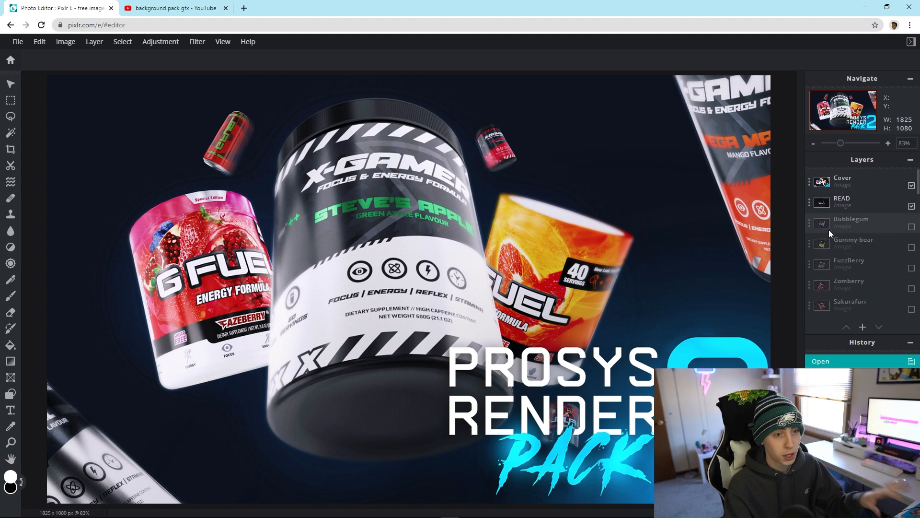
Preview the Bubblegum, Sour Cherry, Snow Cone and Twisted Kandy renders, then hide them again
click(910, 186)
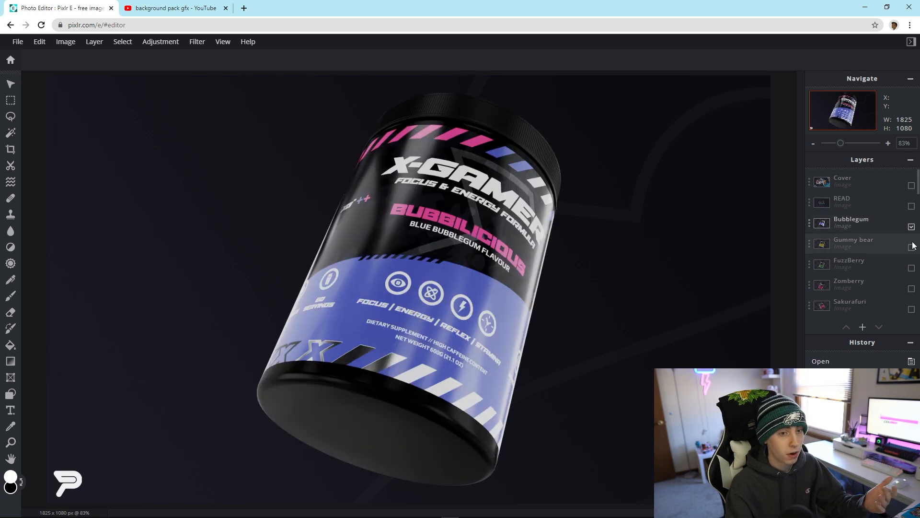
click(911, 246)
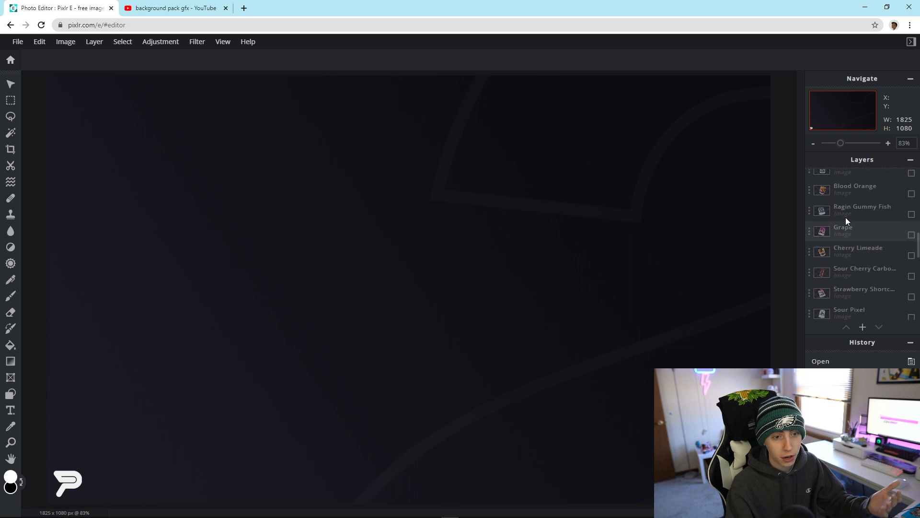
click(911, 276)
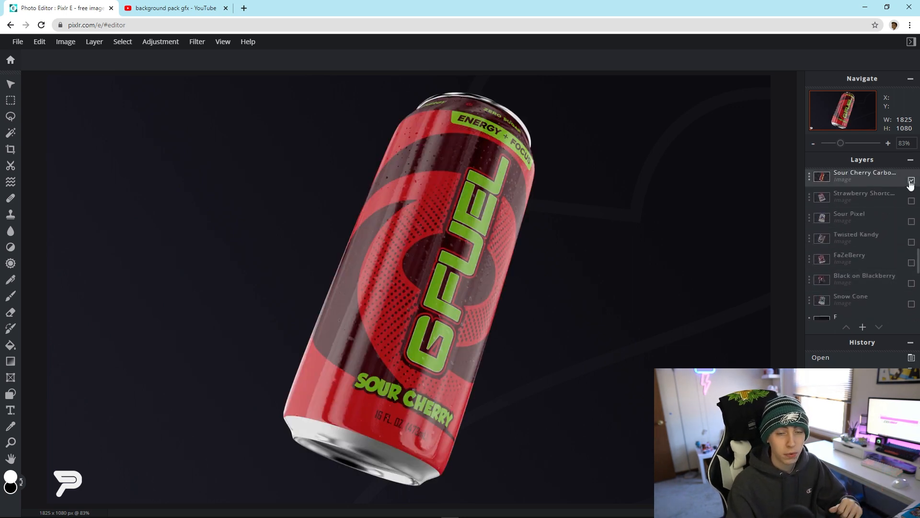
click(911, 304)
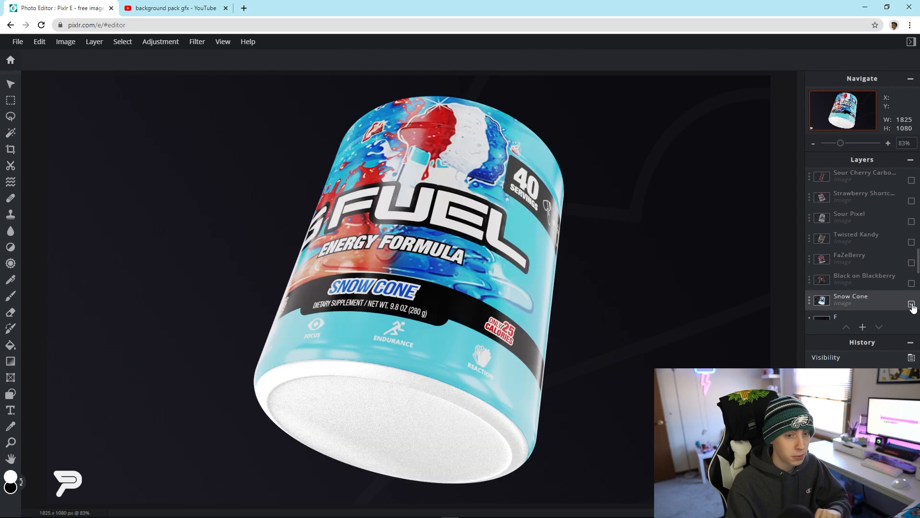
click(911, 305)
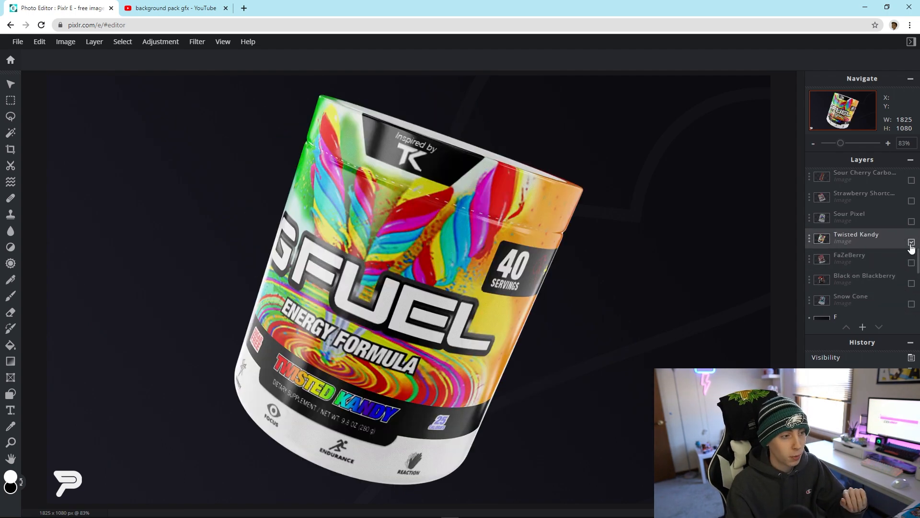
click(911, 241)
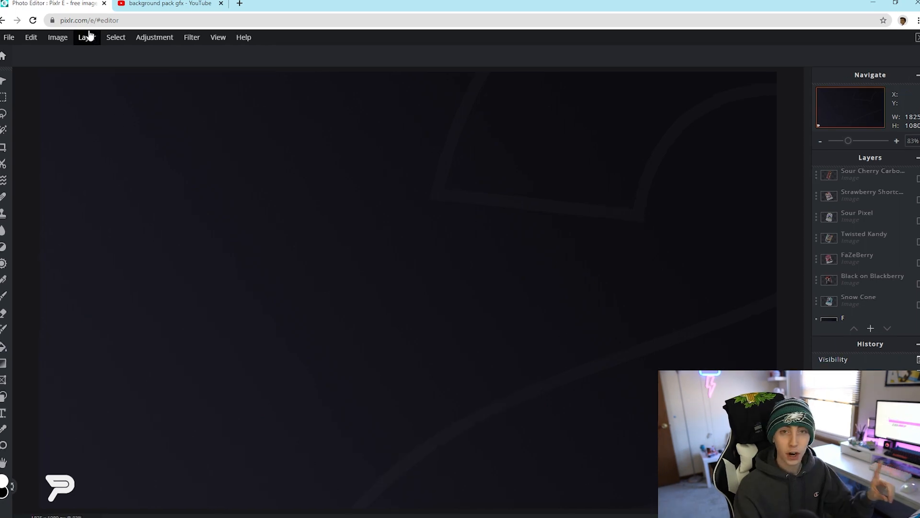
mouse_move(9, 45)
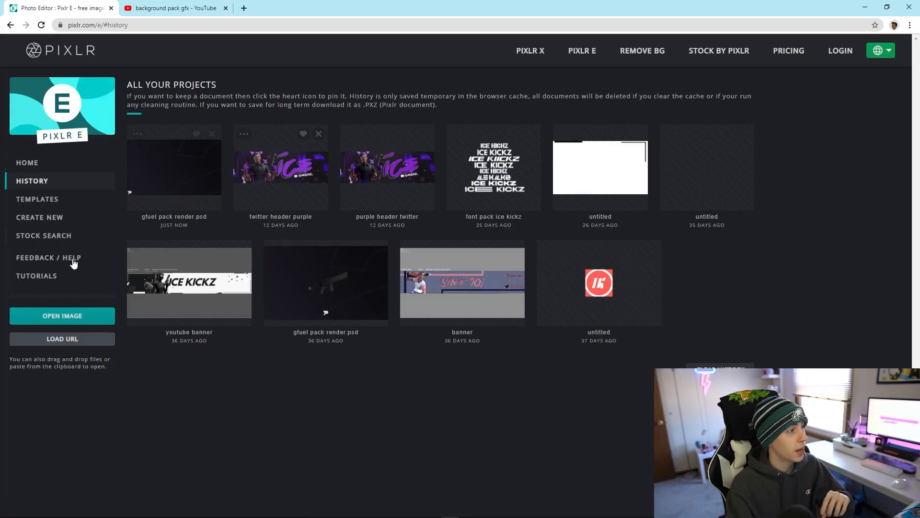
Bring up the Open Image file picker browsing the PSD's folder
click(61, 315)
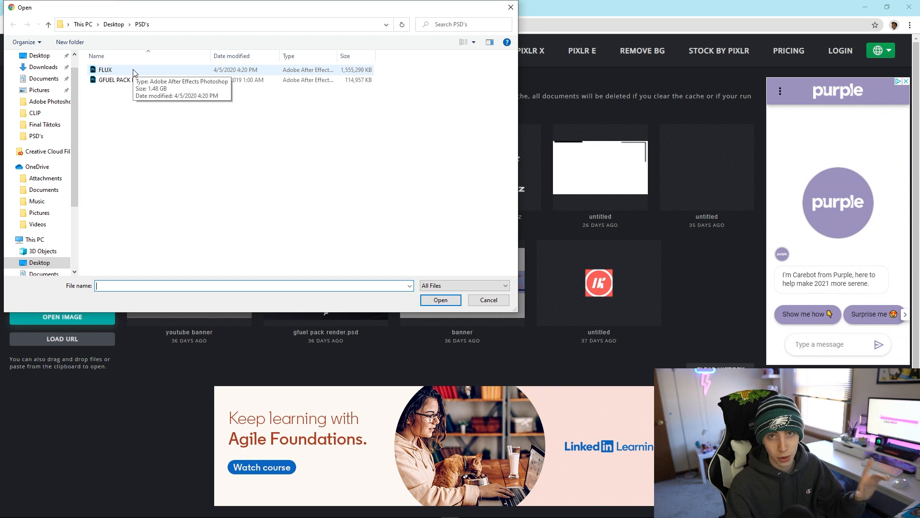
mouse_move(384, 238)
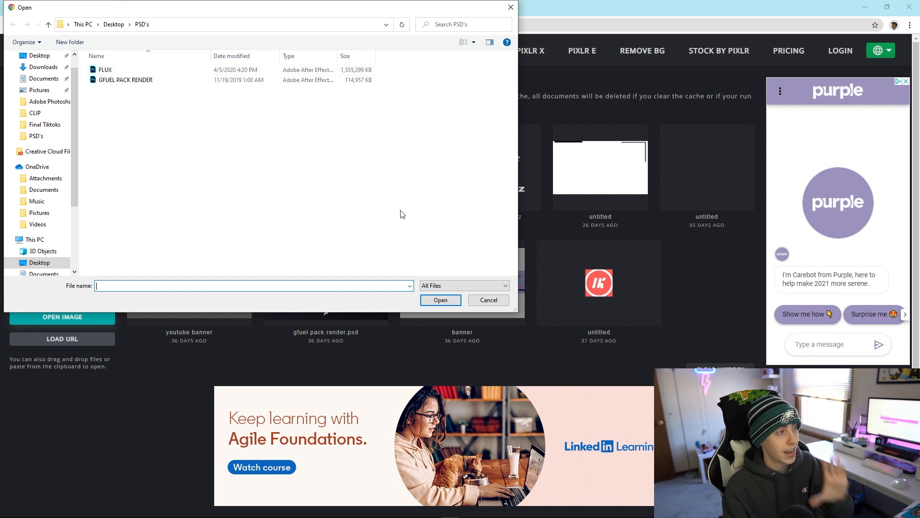
mouse_move(400, 209)
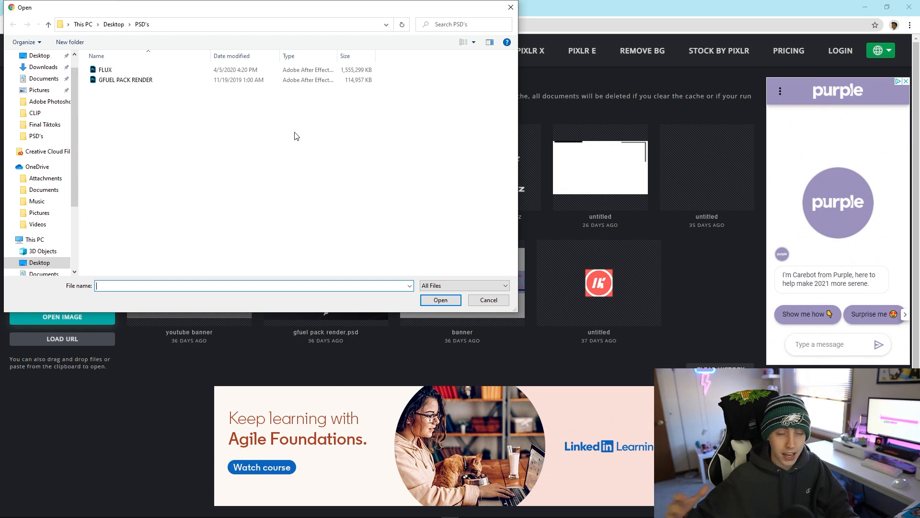
click(489, 299)
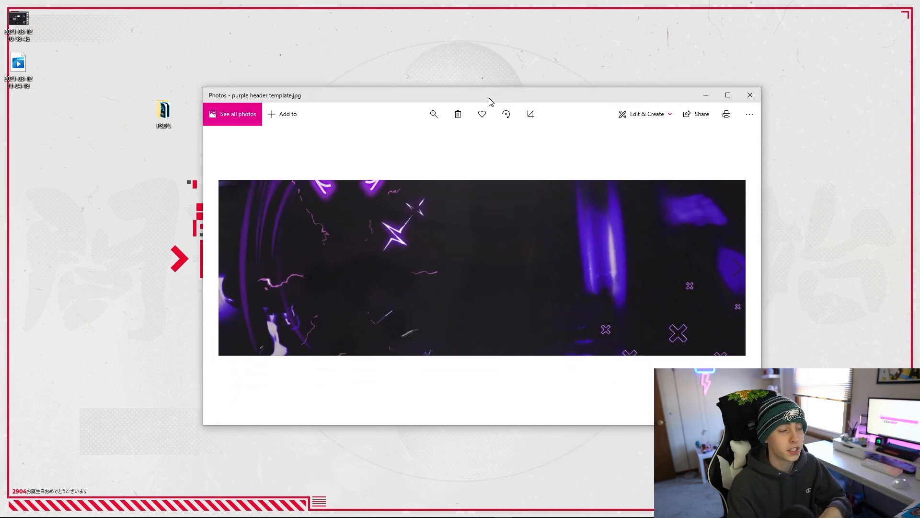
mouse_move(578, 298)
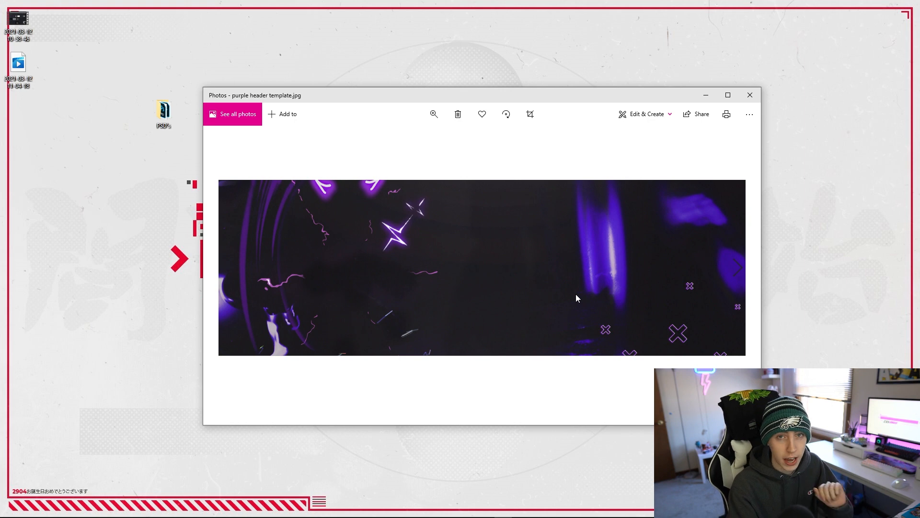
mouse_move(492, 305)
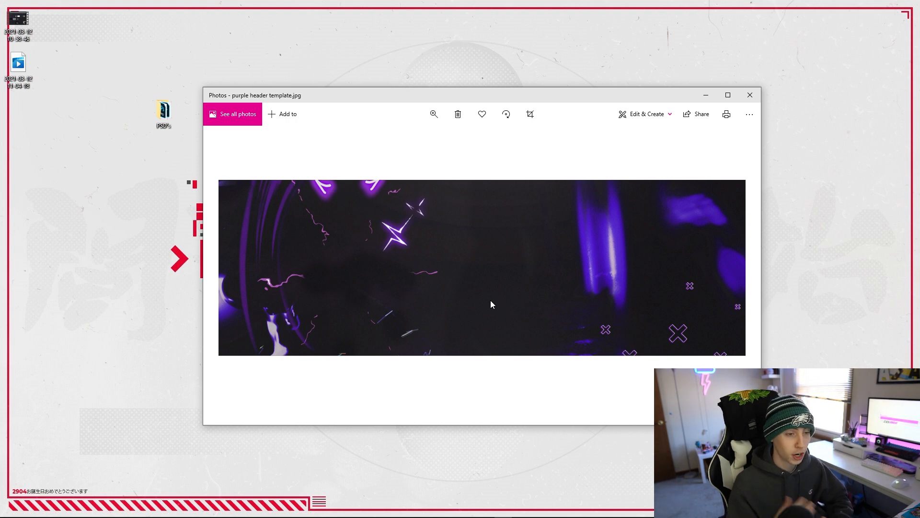
mouse_move(620, 320)
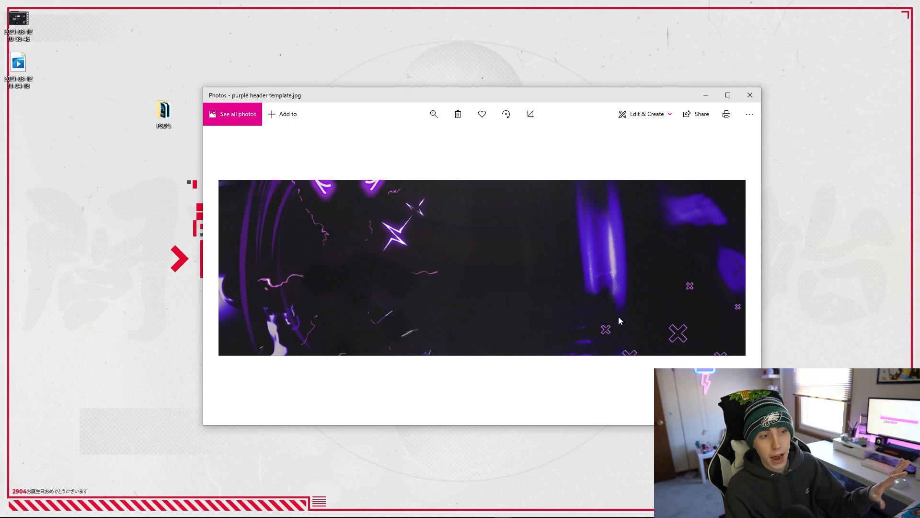
mouse_move(229, 320)
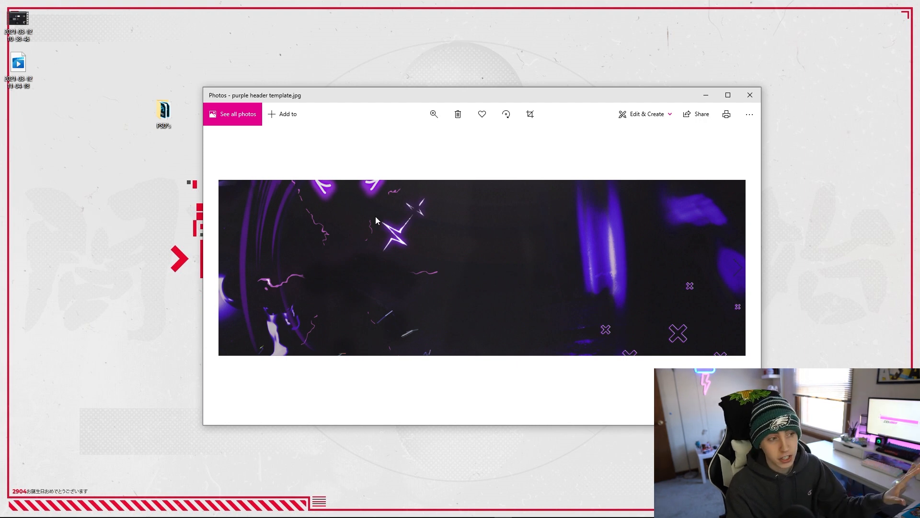
mouse_move(411, 220)
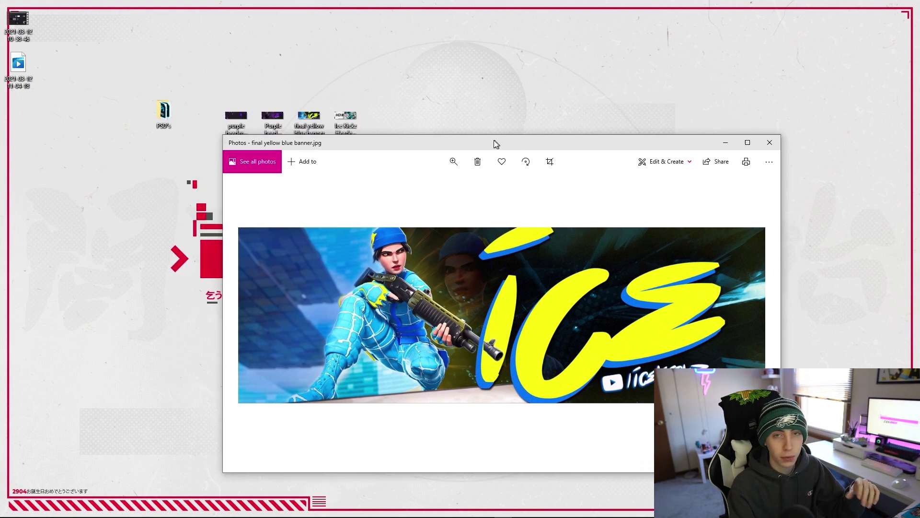
Nudge the Photos window showing final yellow blue banner.jpg
drag(494, 142, 426, 132)
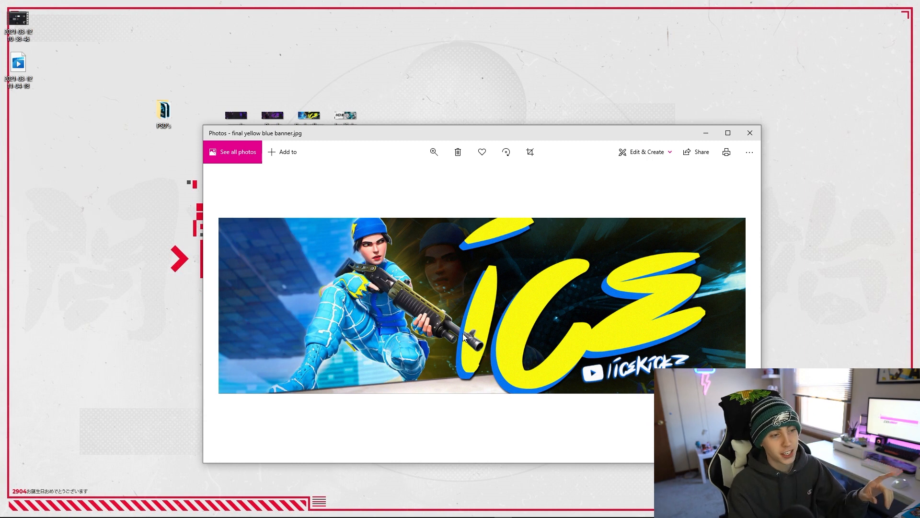
mouse_move(602, 262)
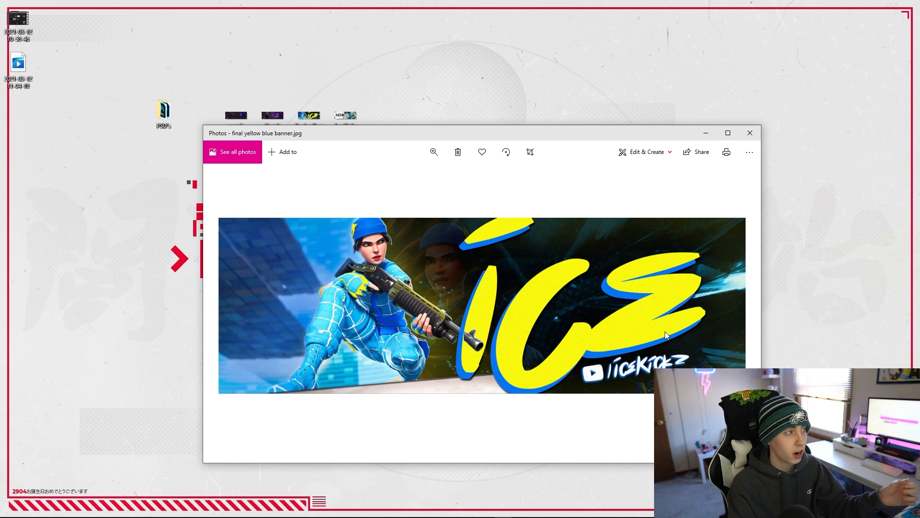
mouse_move(655, 310)
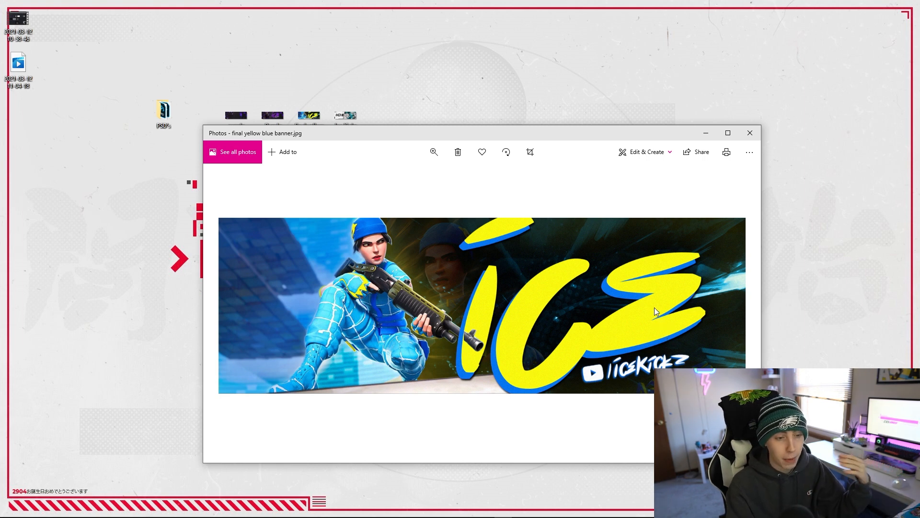
mouse_move(443, 285)
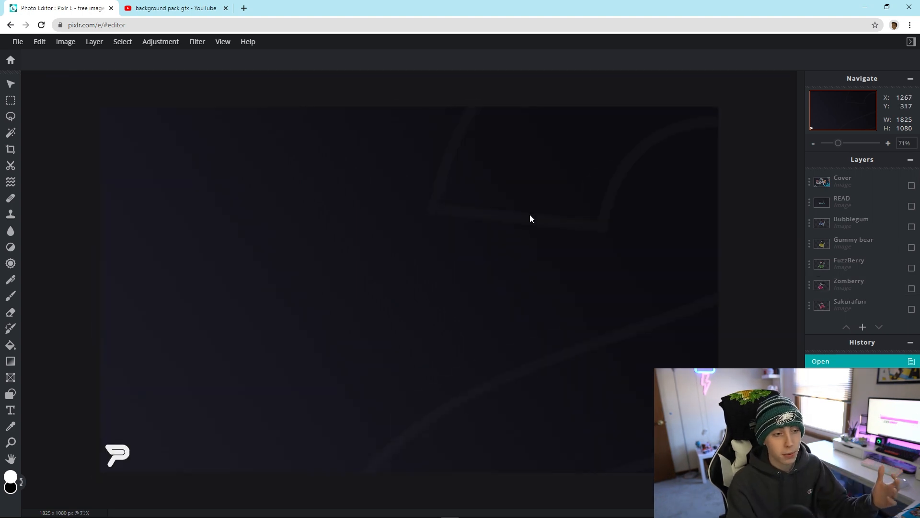
Show the Sour Pixel tub layer and hide the dark F backdrop layer for transparency
scroll(down, 3)
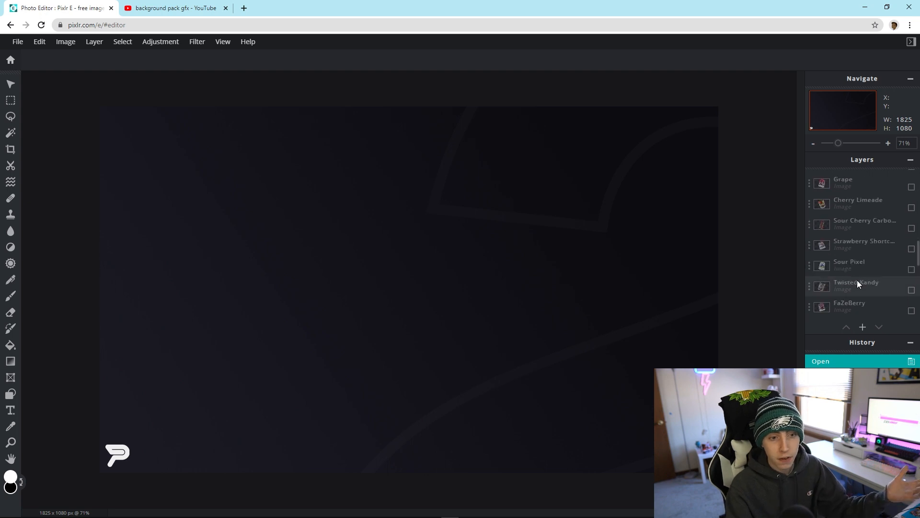
click(911, 268)
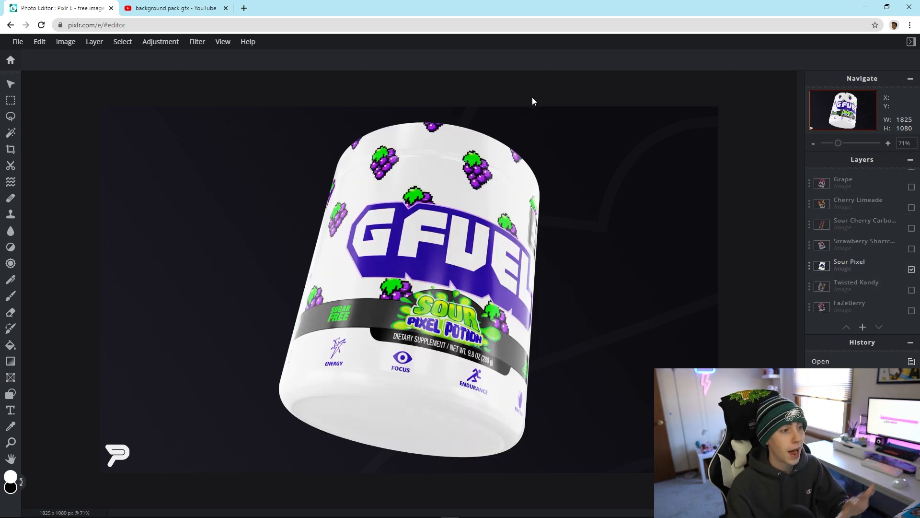
scroll(down, 3)
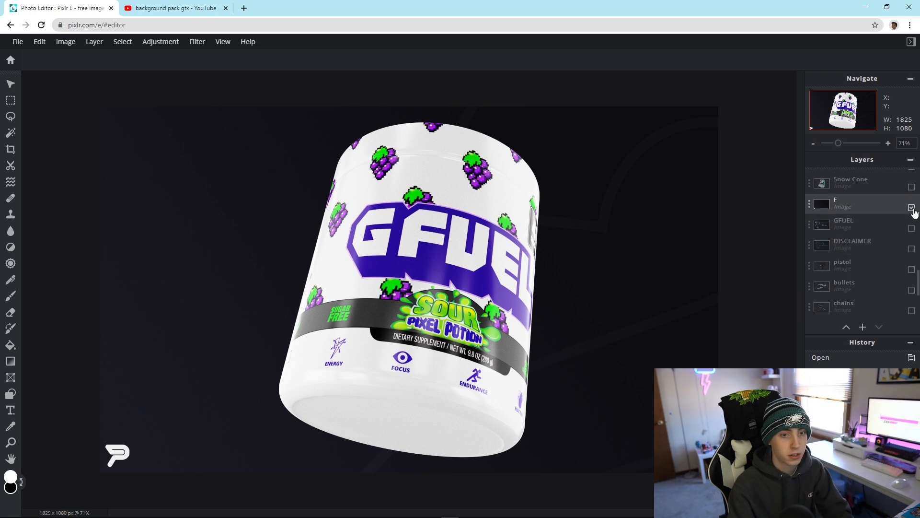
click(911, 207)
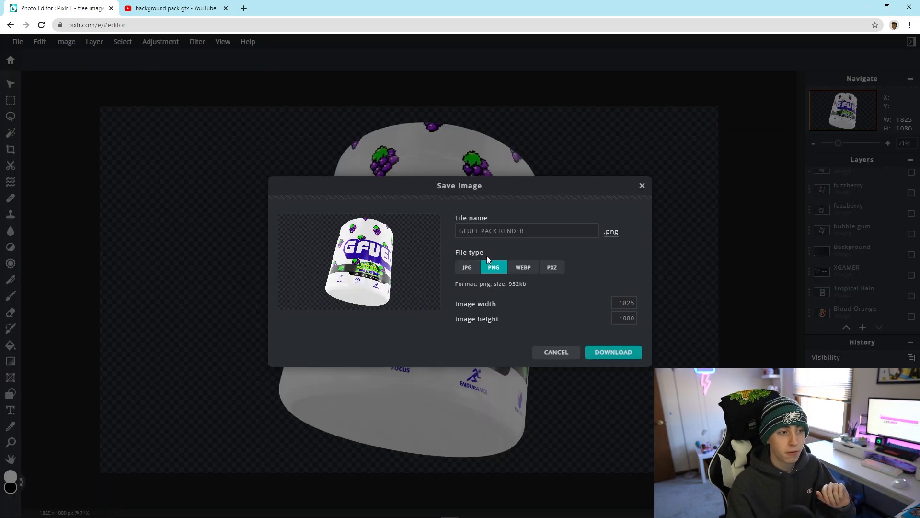
Save the tub render as a PNG named Purple Gfuel and dismiss the download notice
click(527, 230)
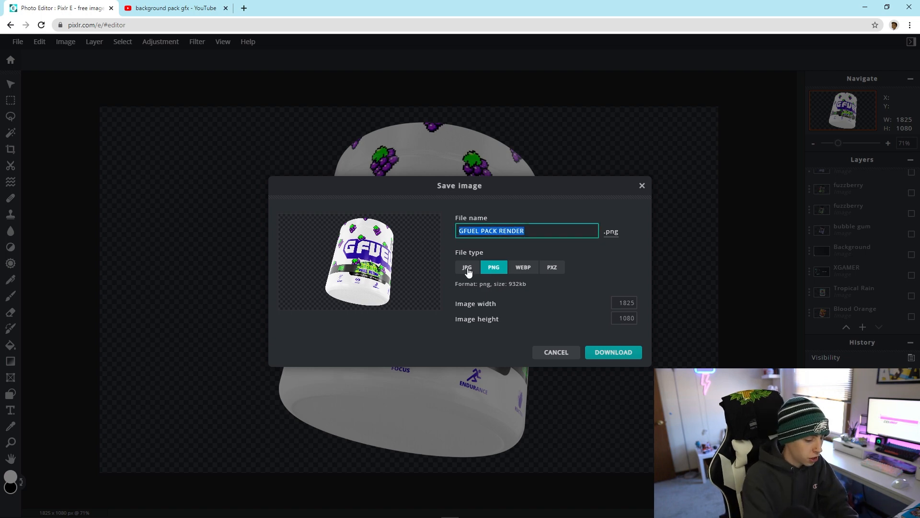
text(Purple Gfuel)
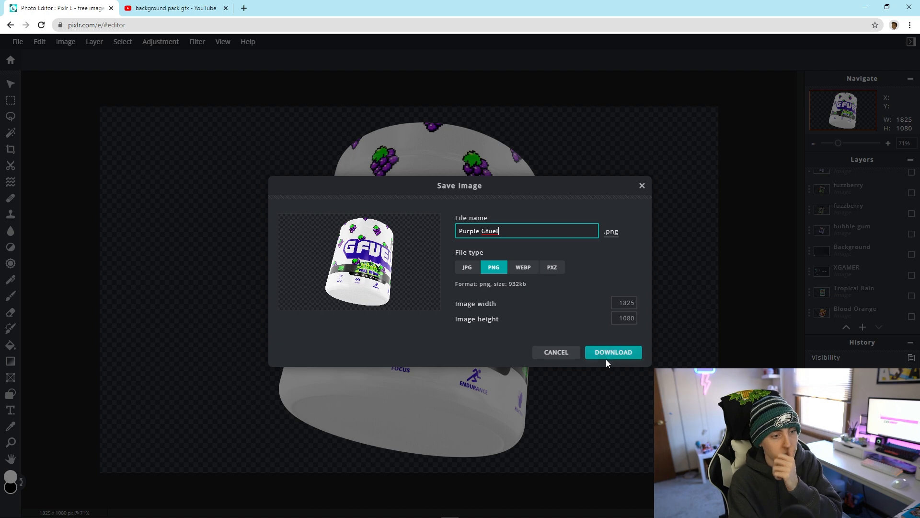
click(613, 353)
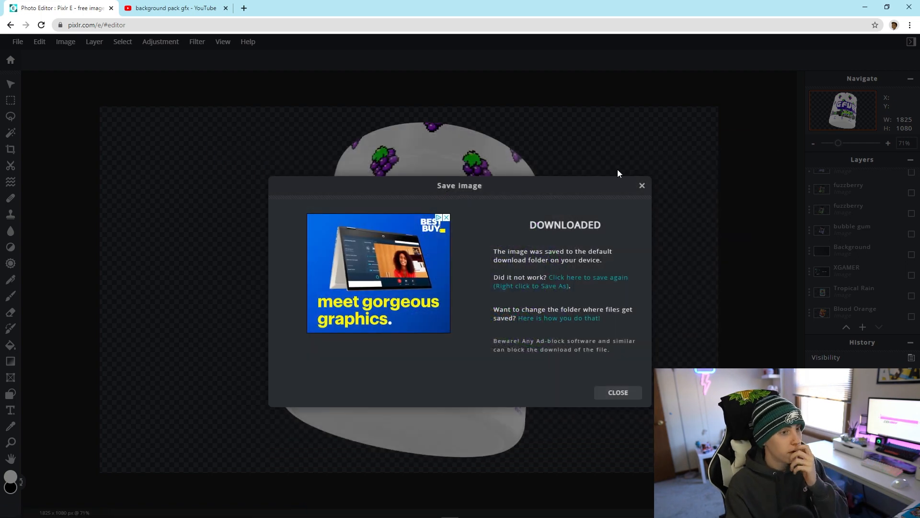
click(618, 392)
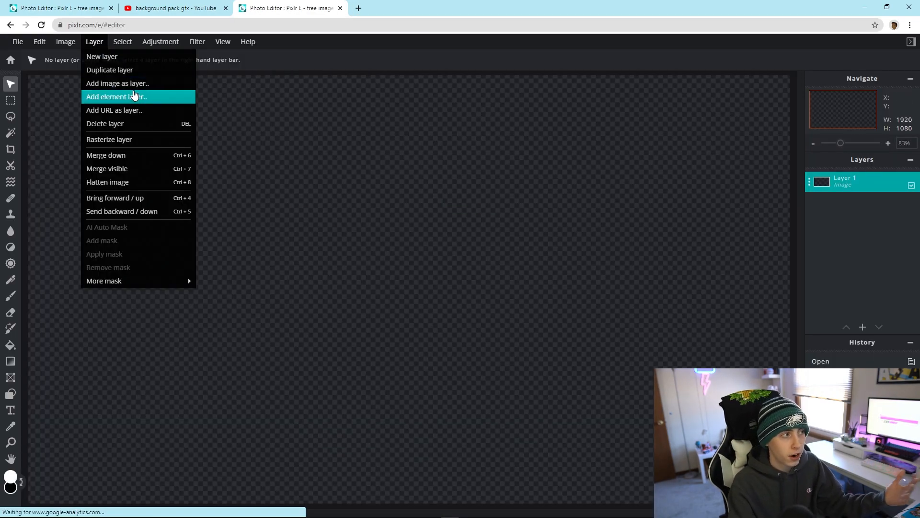
Add Purple Gfuel.png as a layer via the Layer menu's Add image as layer
click(117, 83)
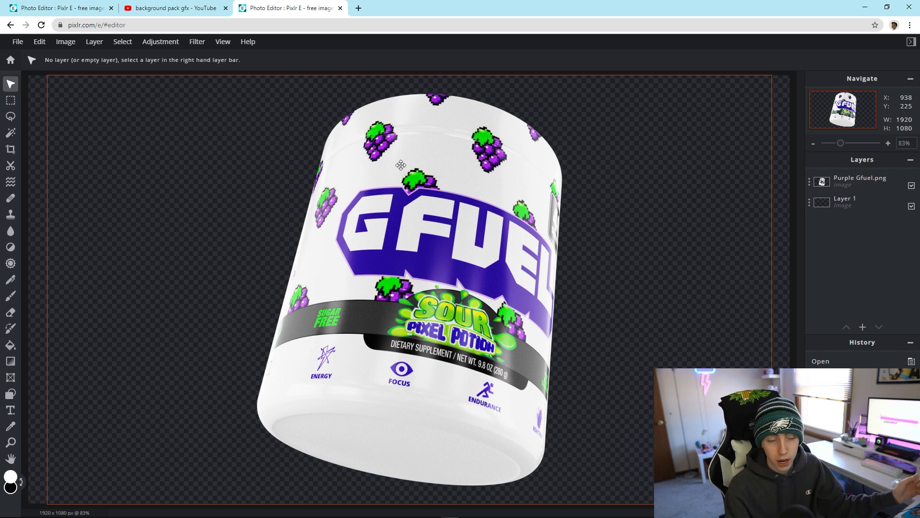
mouse_move(477, 290)
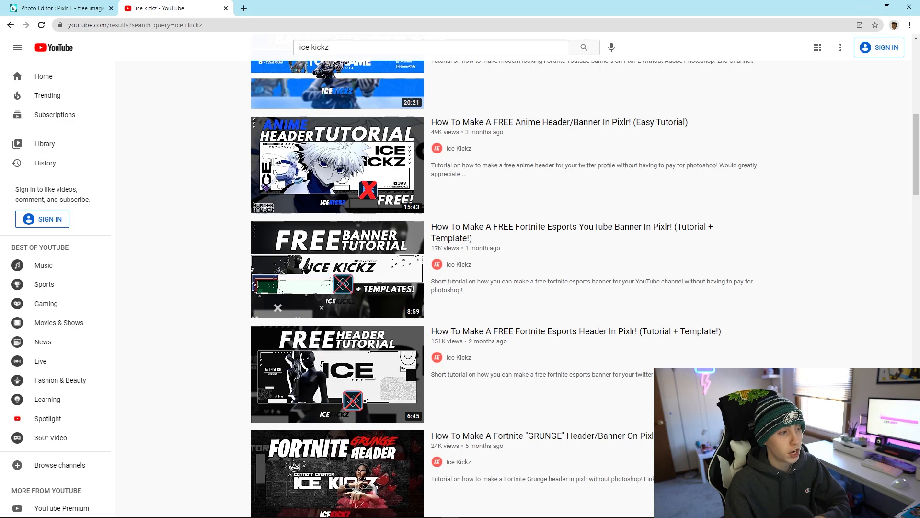
View the YouTube search results for "ice kickz"
click(337, 164)
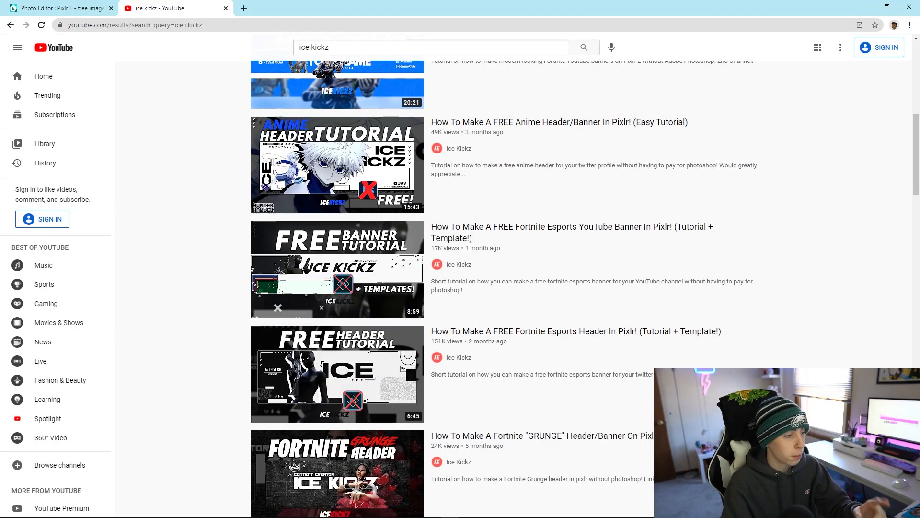
mouse_move(839, 353)
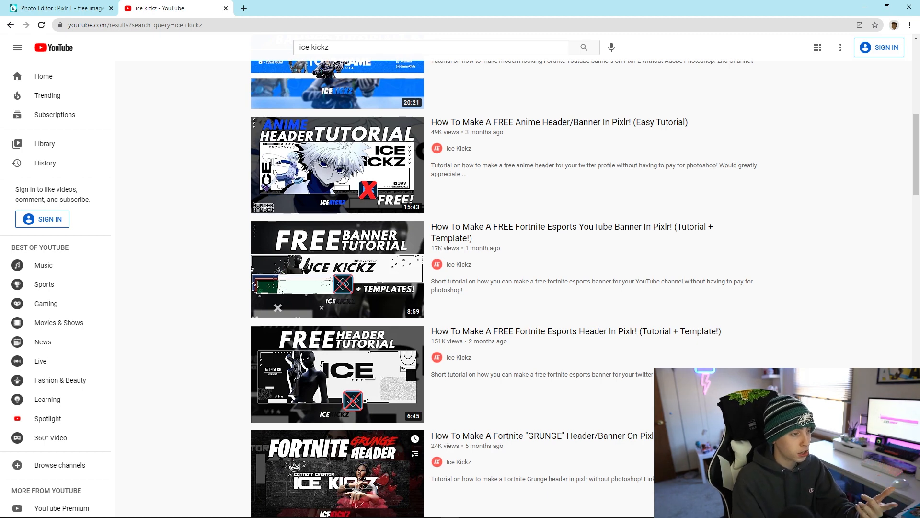
mouse_move(870, 358)
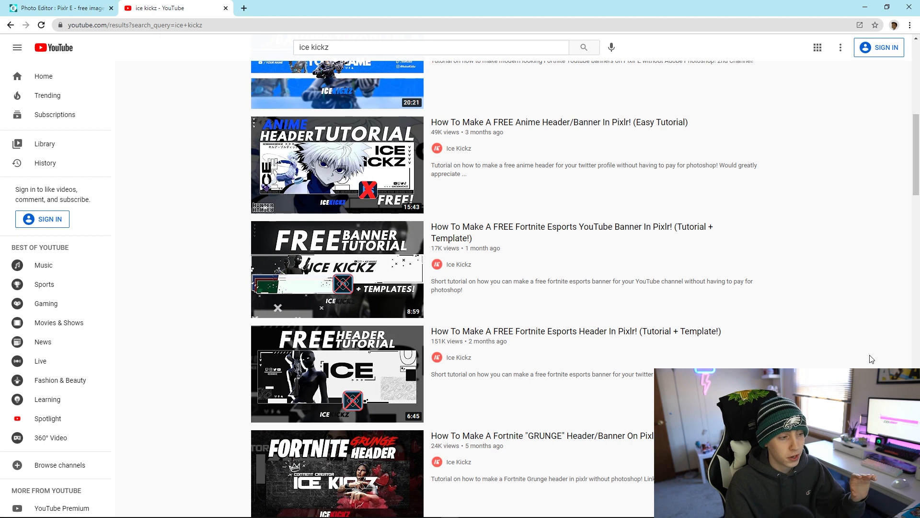
mouse_move(848, 351)
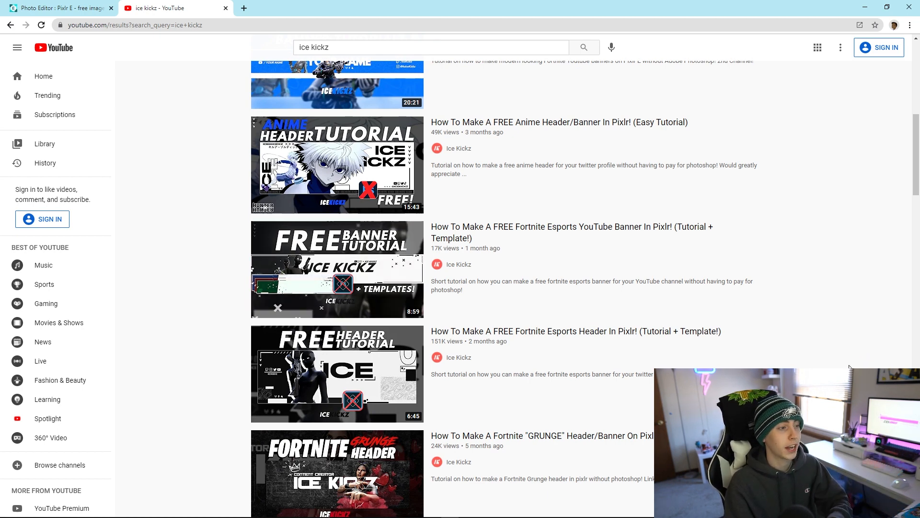
mouse_move(361, 378)
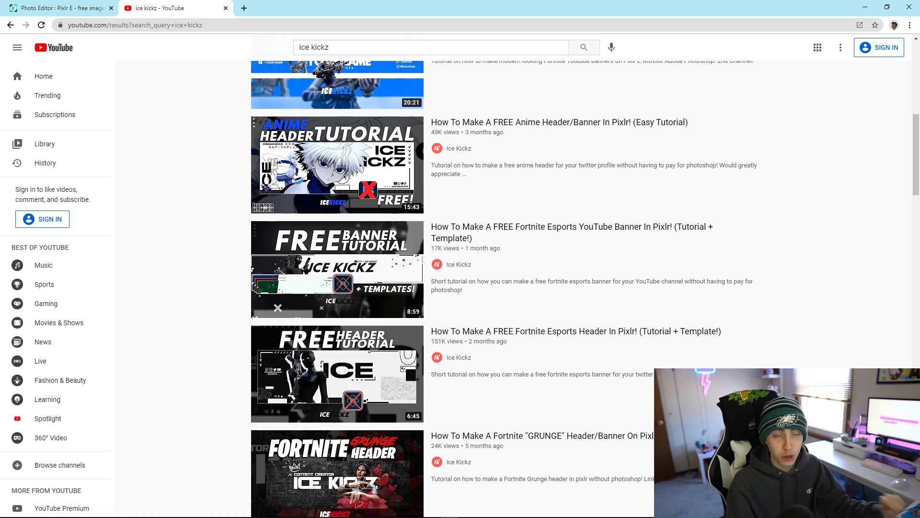
mouse_move(338, 374)
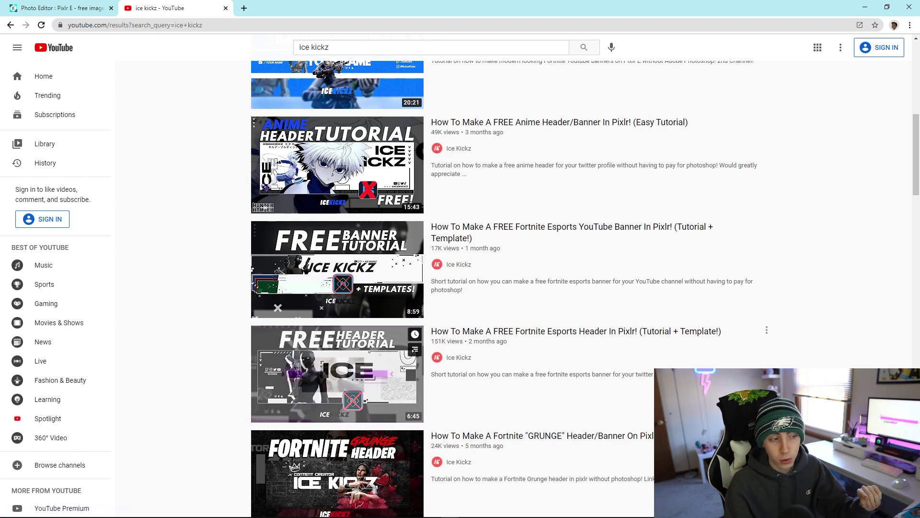